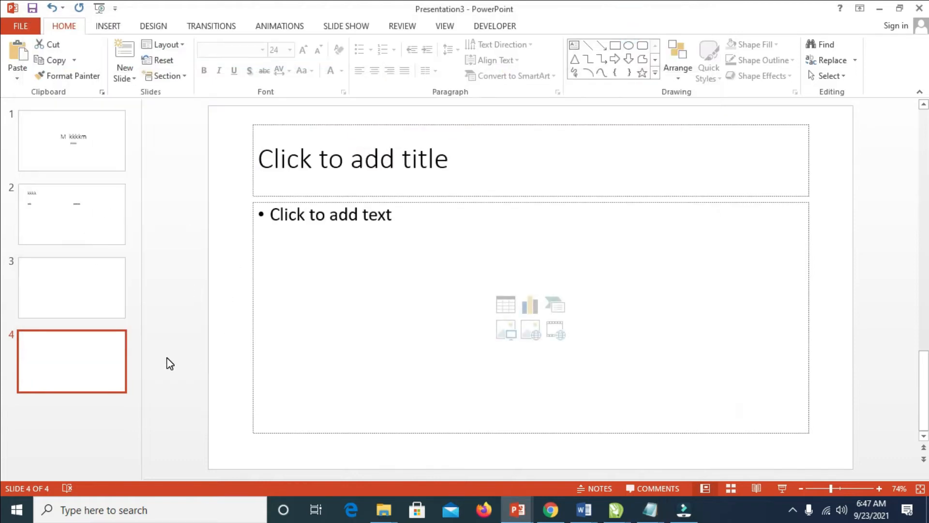
Go to the empty title-only slide 3, ready to insert a shape
{"action": "left_click", "coordinate": [71, 288]}
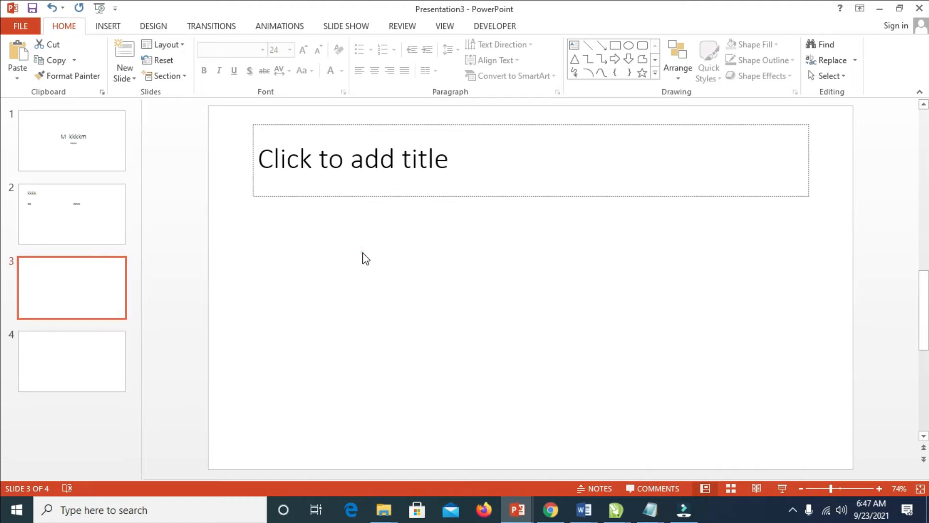
{"action": "mouse_move", "coordinate": [324, 237]}
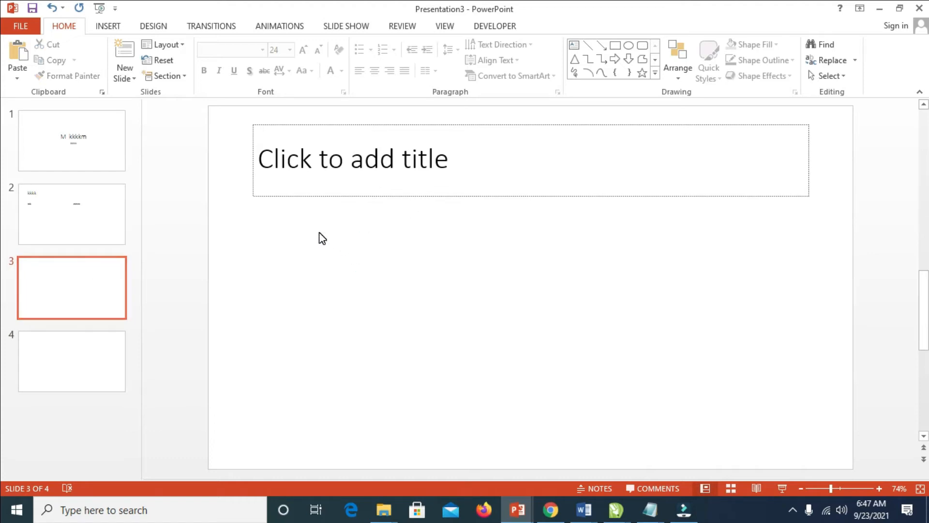
{"action": "mouse_move", "coordinate": [343, 230]}
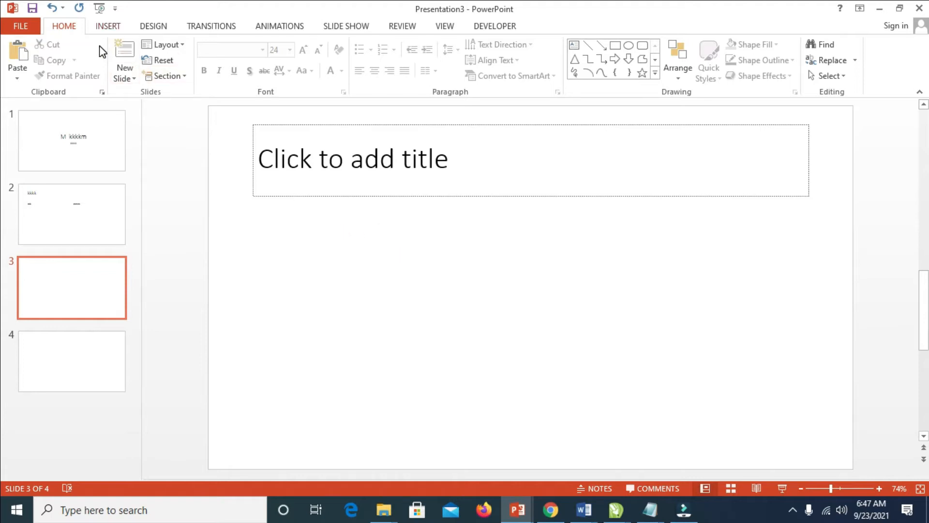
{"action": "left_click", "coordinate": [108, 25]}
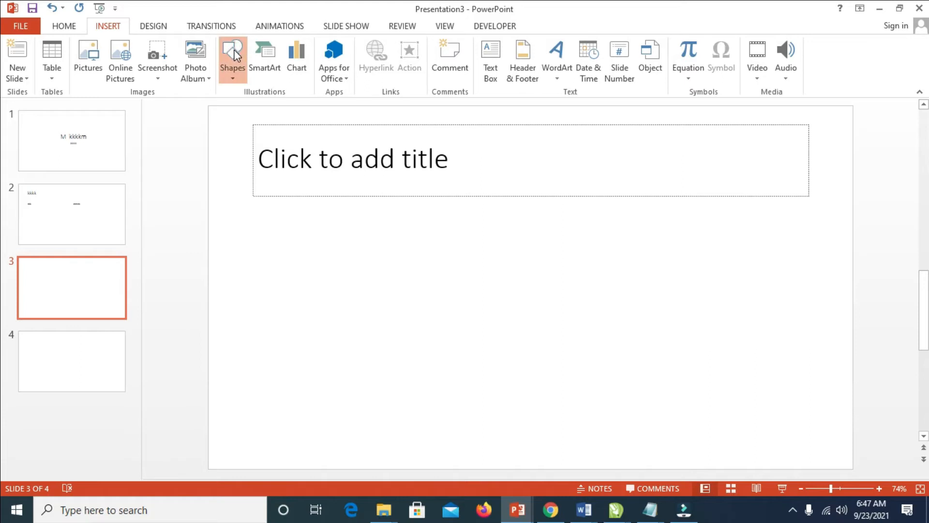
Draw a horizontal line about 10.45 inches long just below the title placeholder
{"action": "left_click", "coordinate": [233, 56]}
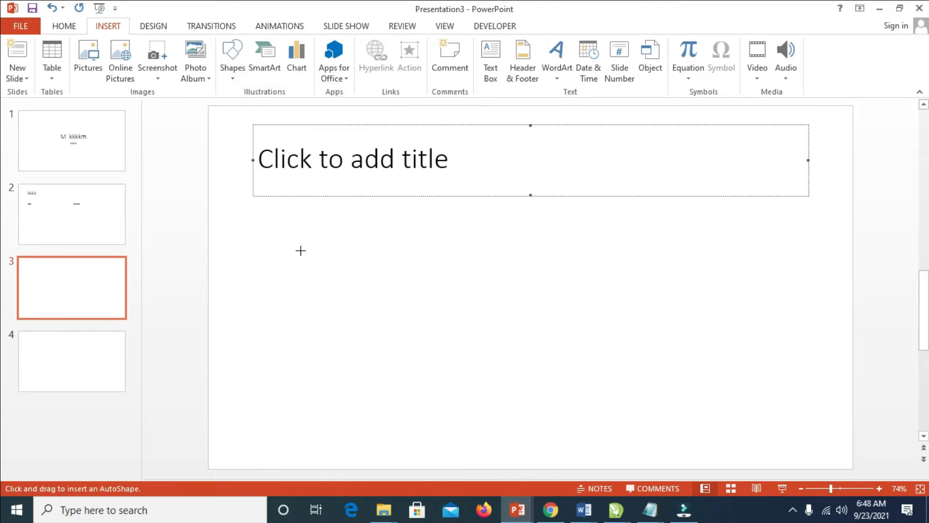
{"action": "mouse_move", "coordinate": [280, 253]}
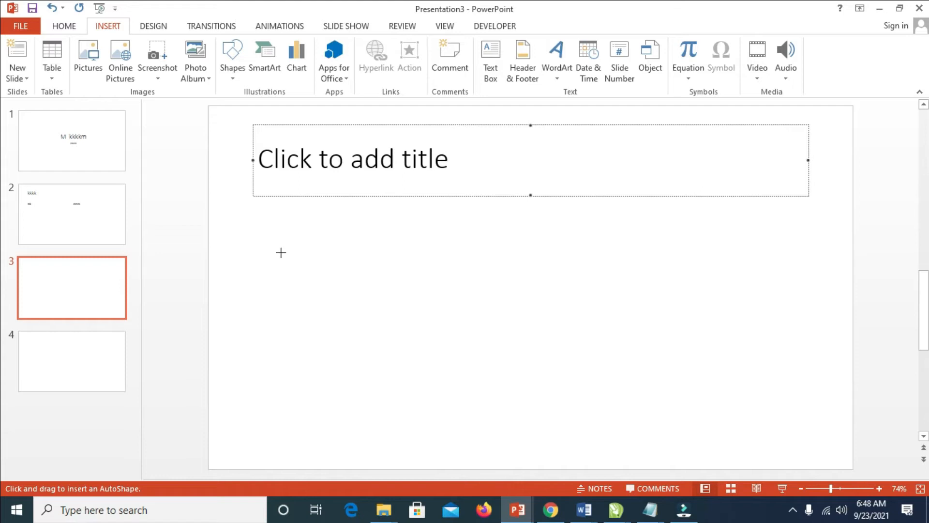
{"action": "left_click_drag", "start_coordinate": [281, 253], "coordinate": [685, 259]}
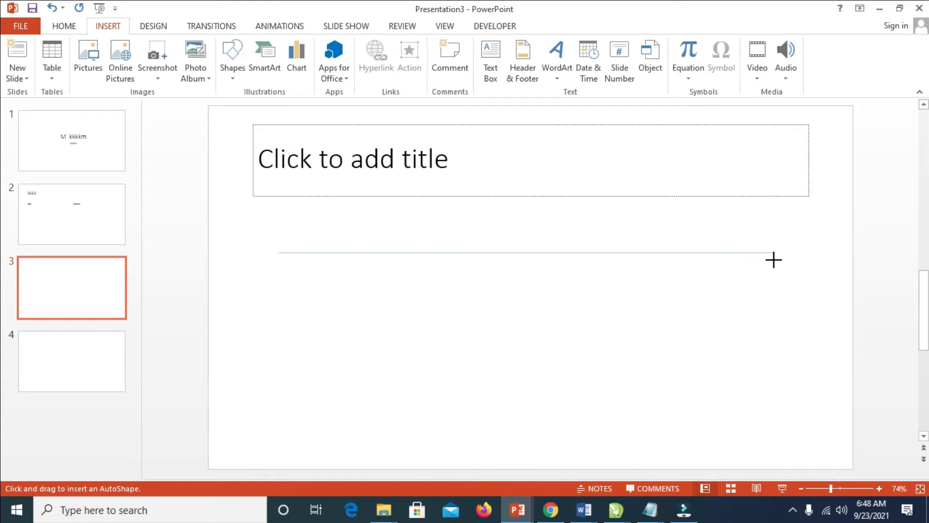
{"action": "left_click_drag", "start_coordinate": [279, 253], "coordinate": [783, 253]}
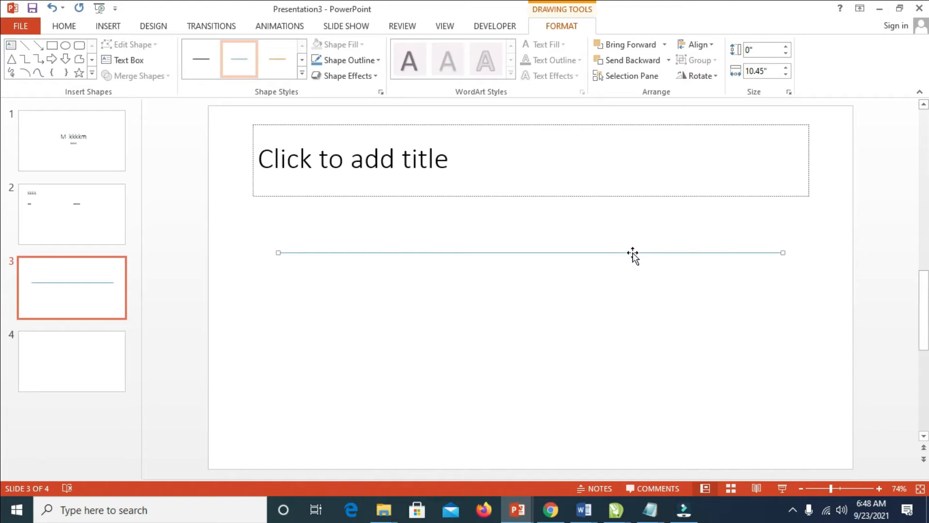
{"action": "mouse_move", "coordinate": [346, 75]}
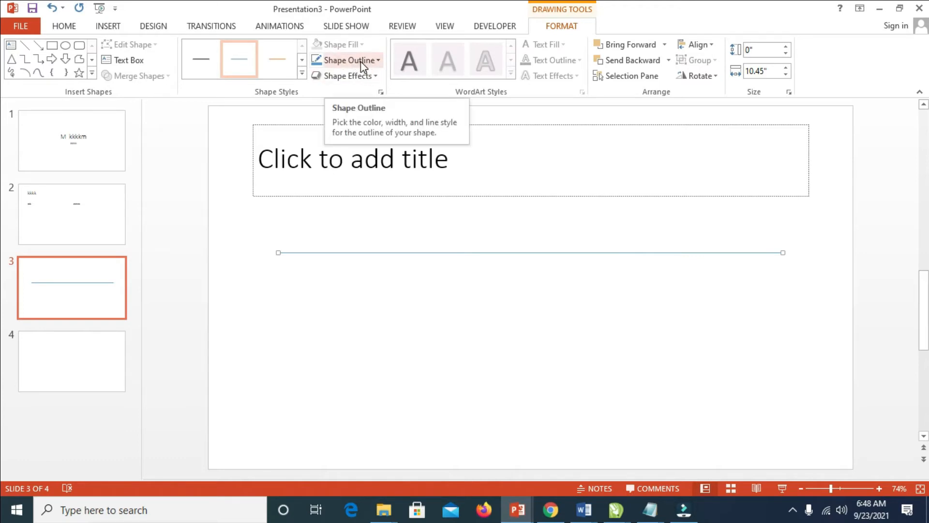
{"action": "mouse_move", "coordinate": [375, 67]}
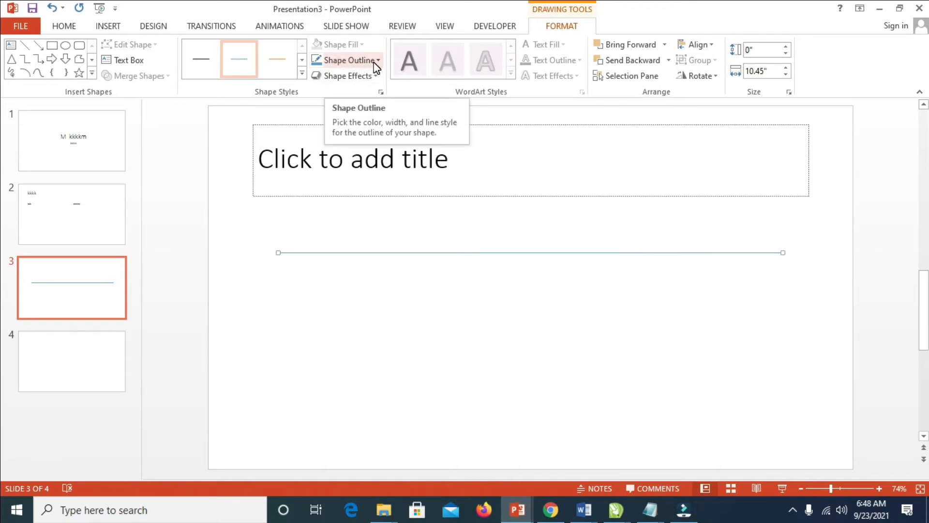
Change the horizontal line's outline from solid to a dashed style
{"action": "left_click", "coordinate": [346, 60]}
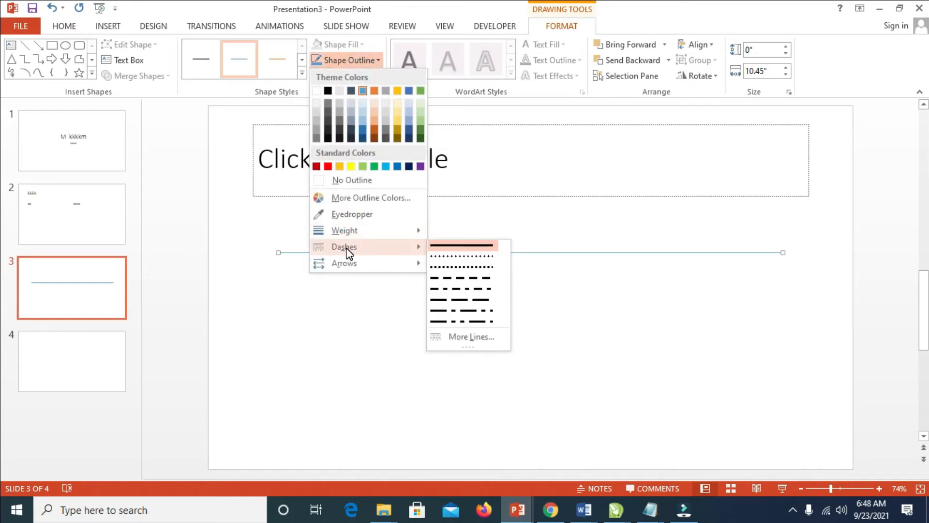
{"action": "mouse_move", "coordinate": [462, 257]}
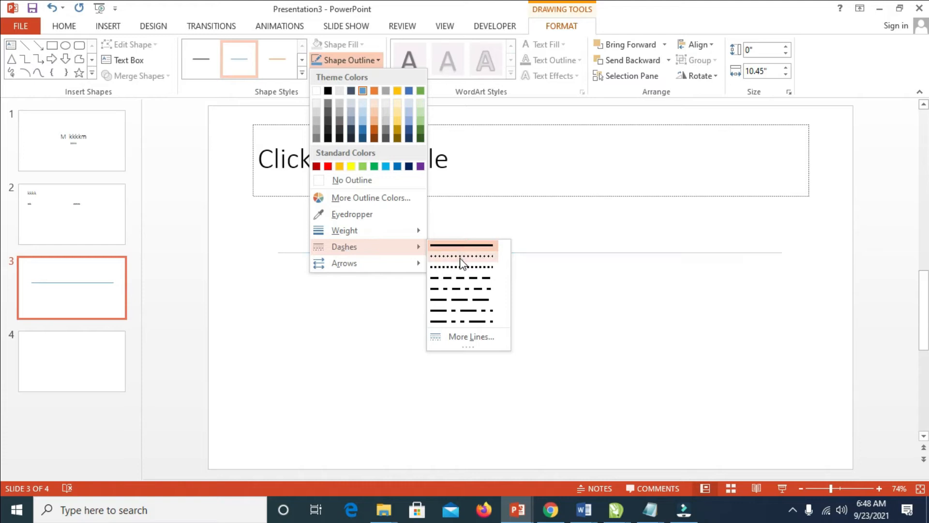
{"action": "mouse_move", "coordinate": [462, 271]}
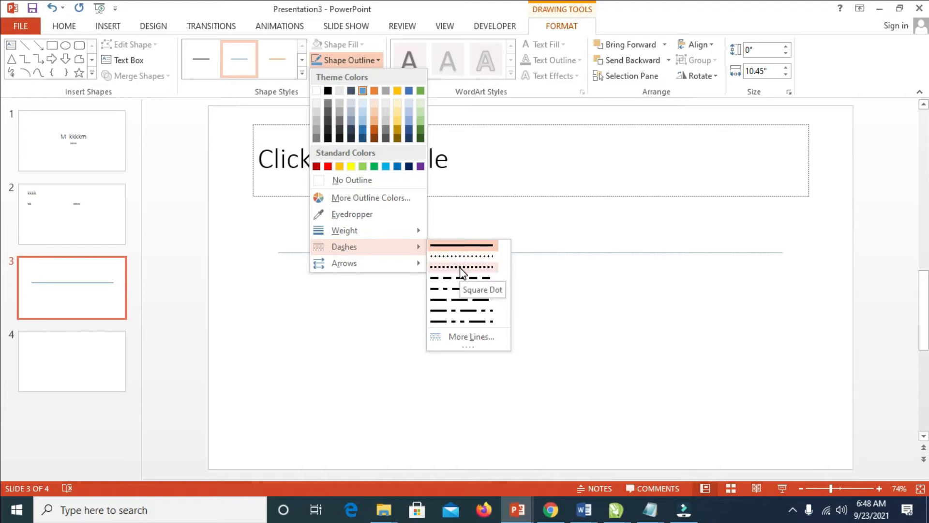
{"action": "mouse_move", "coordinate": [471, 308]}
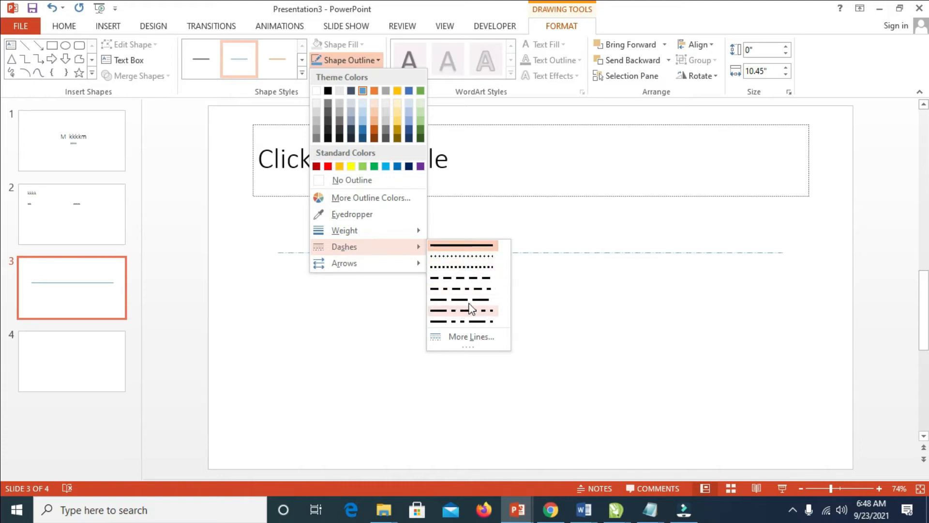
{"action": "left_click", "coordinate": [462, 245]}
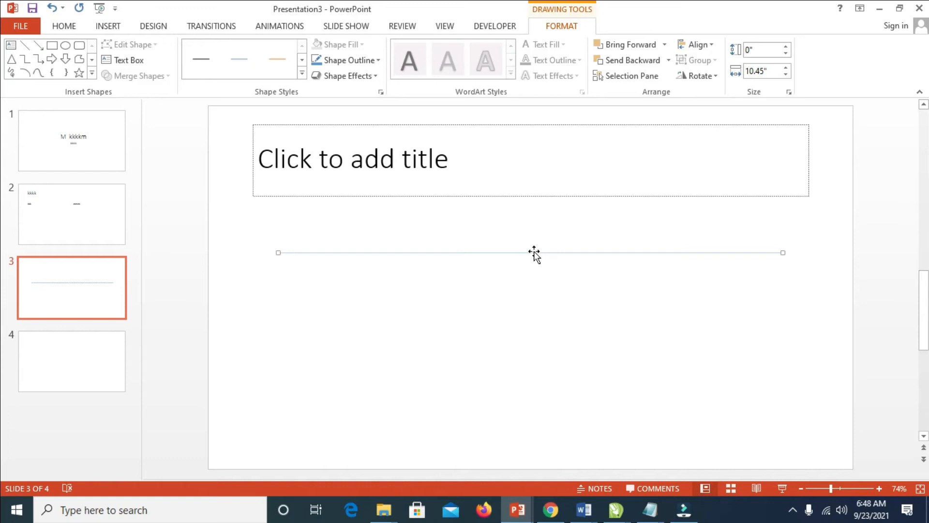
{"action": "mouse_move", "coordinate": [531, 255]}
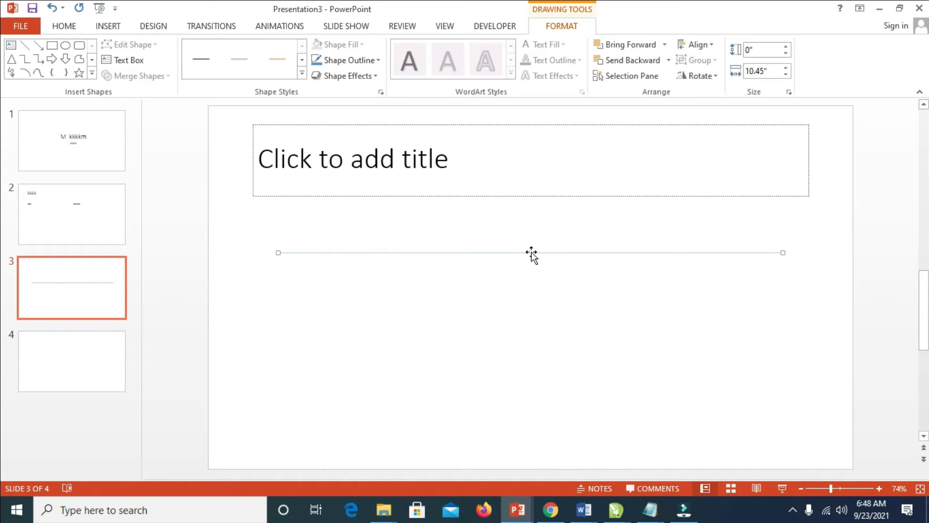
{"action": "mouse_move", "coordinate": [521, 256]}
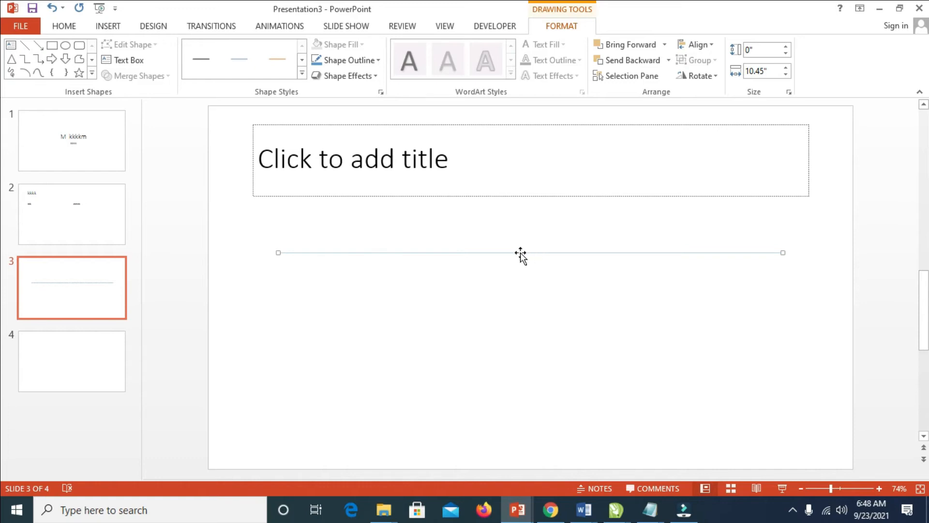
{"action": "mouse_move", "coordinate": [412, 238]}
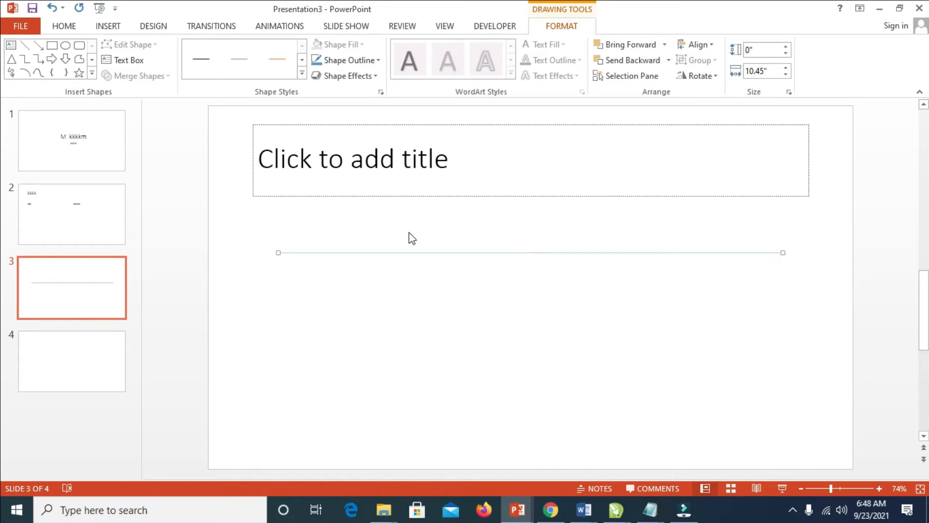
{"action": "mouse_move", "coordinate": [348, 60]}
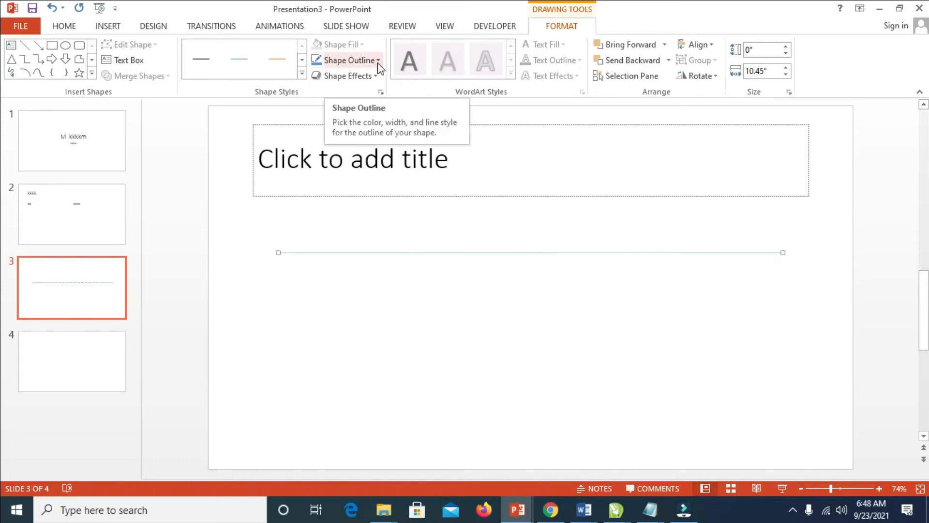
Set the dotted line's outline weight to 2¼ pt
{"action": "left_click", "coordinate": [350, 60]}
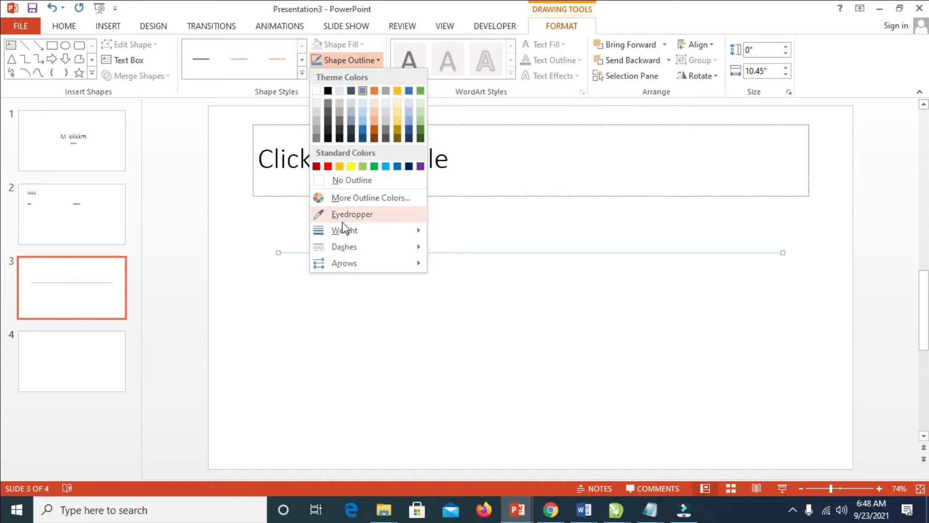
{"action": "left_click", "coordinate": [344, 230]}
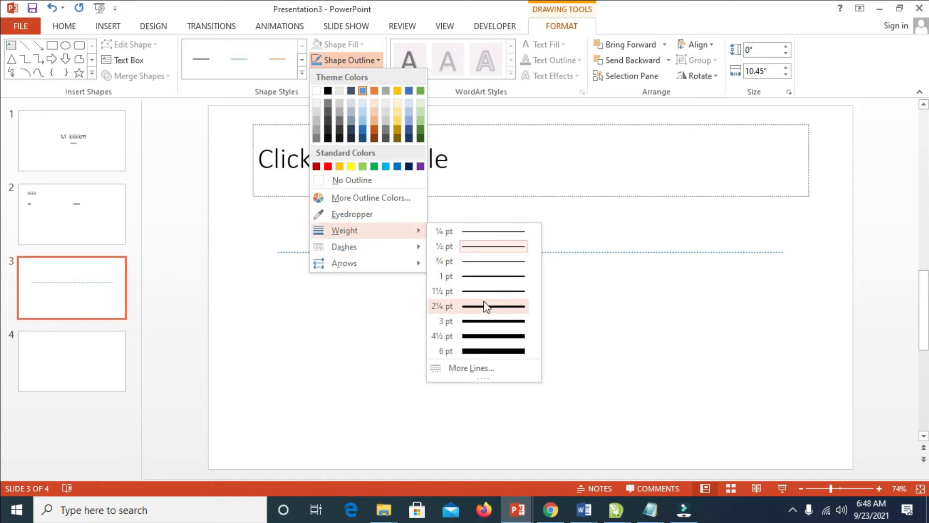
{"action": "mouse_move", "coordinate": [488, 320]}
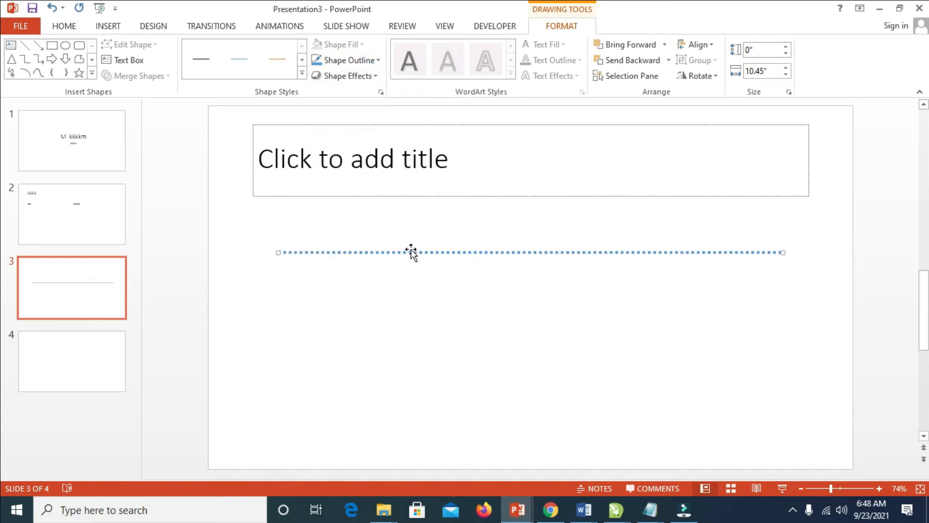
{"action": "mouse_move", "coordinate": [445, 259]}
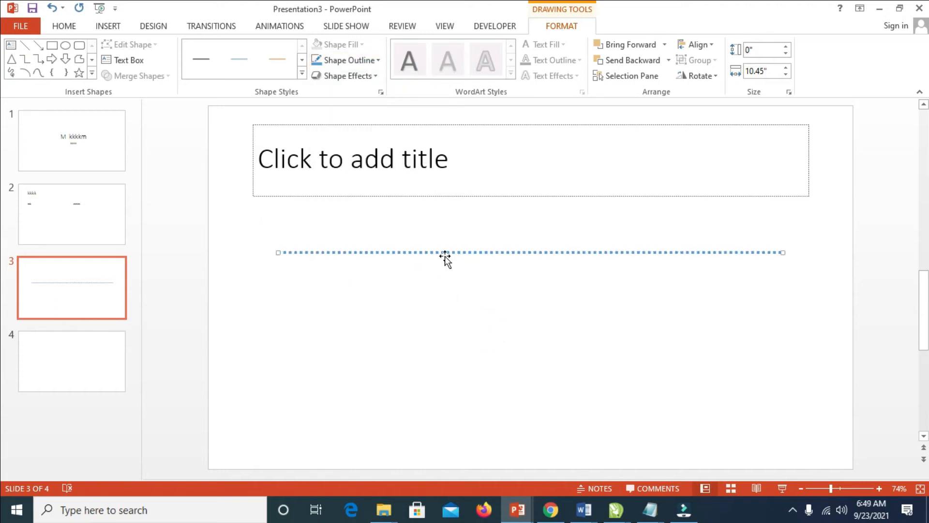
{"action": "left_click", "coordinate": [108, 26]}
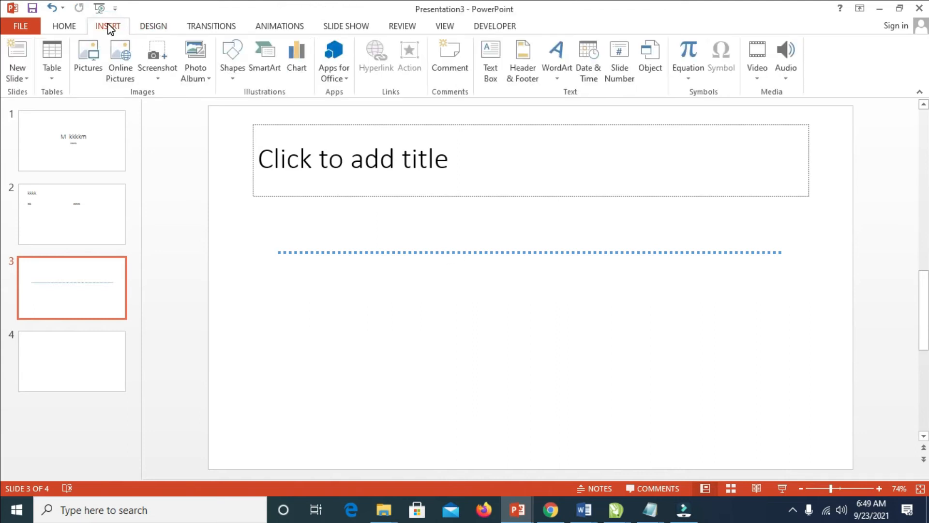
Add a text box below the dotted line reading 'Name:' in bold
{"action": "left_click", "coordinate": [490, 59]}
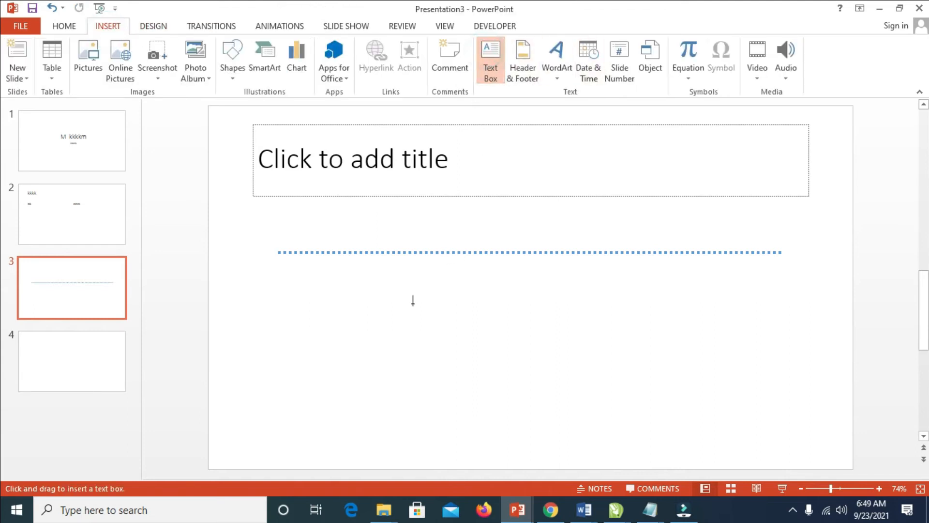
{"action": "left_click_drag", "start_coordinate": [247, 282], "coordinate": [826, 361]}
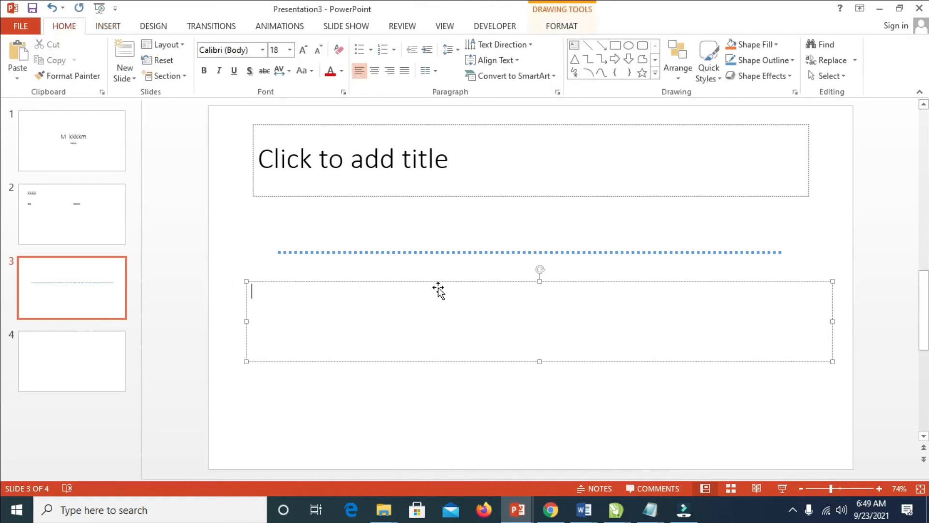
{"action": "type", "text": "NAm"}
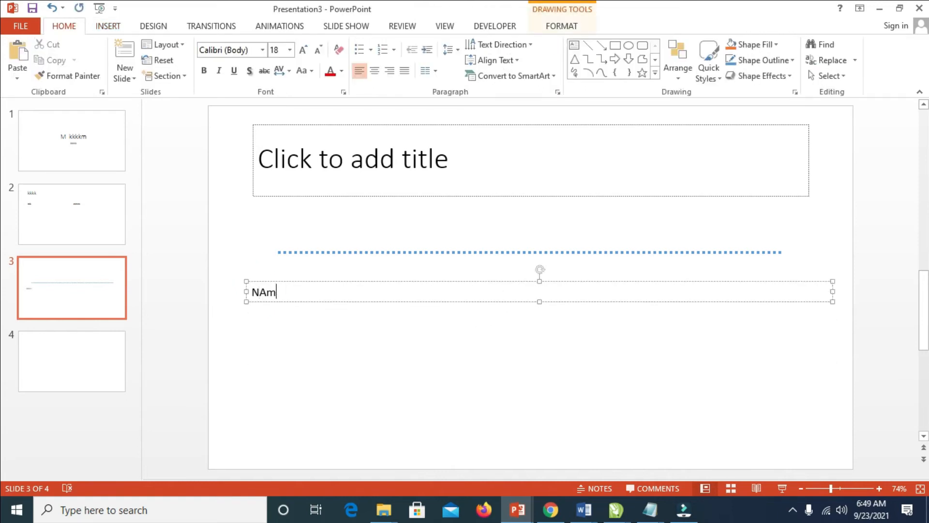
{"action": "type", "text": "ame"}
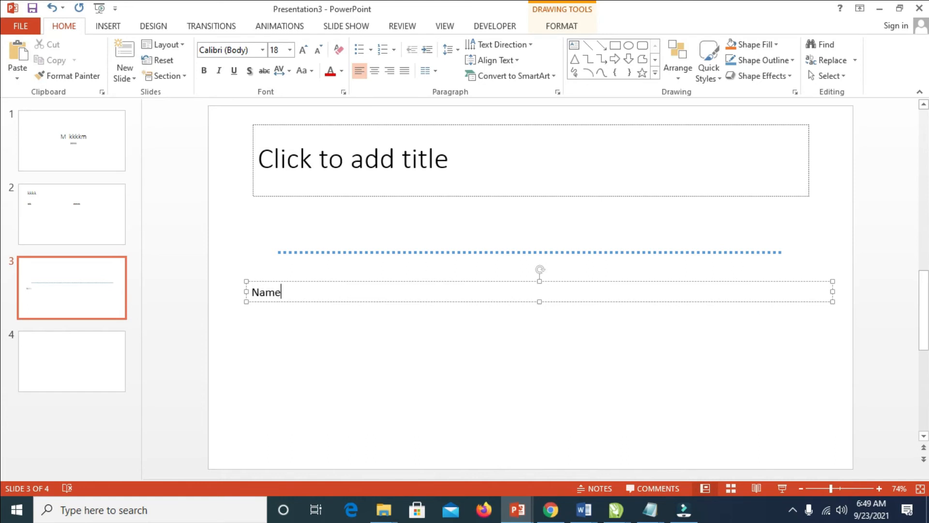
{"action": "type", "text": ":"}
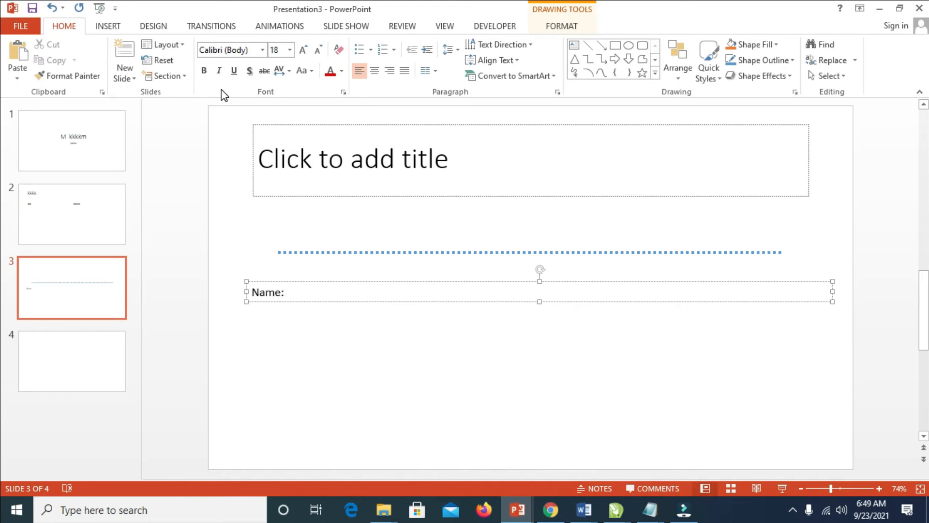
{"action": "left_click", "coordinate": [107, 25]}
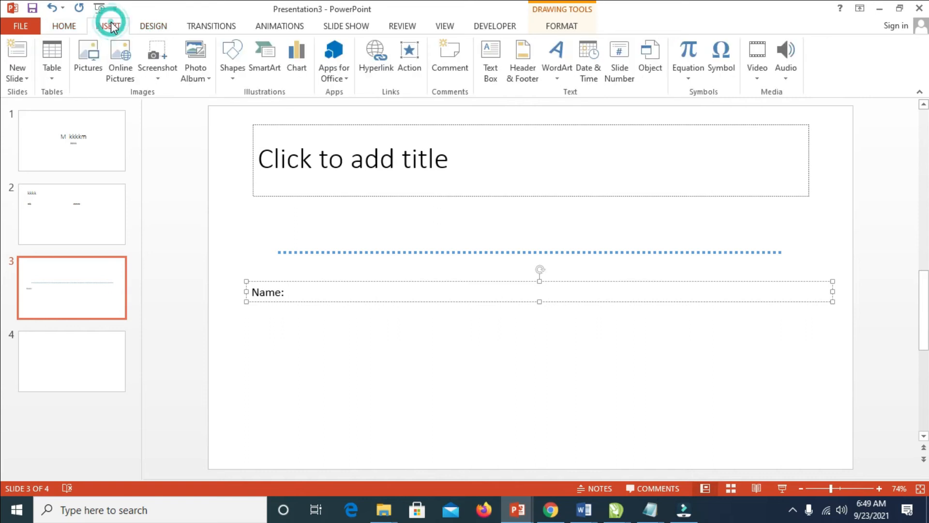
Draw a horizontal fill-in line extending right from the 'Name:' label
{"action": "left_click", "coordinate": [232, 59]}
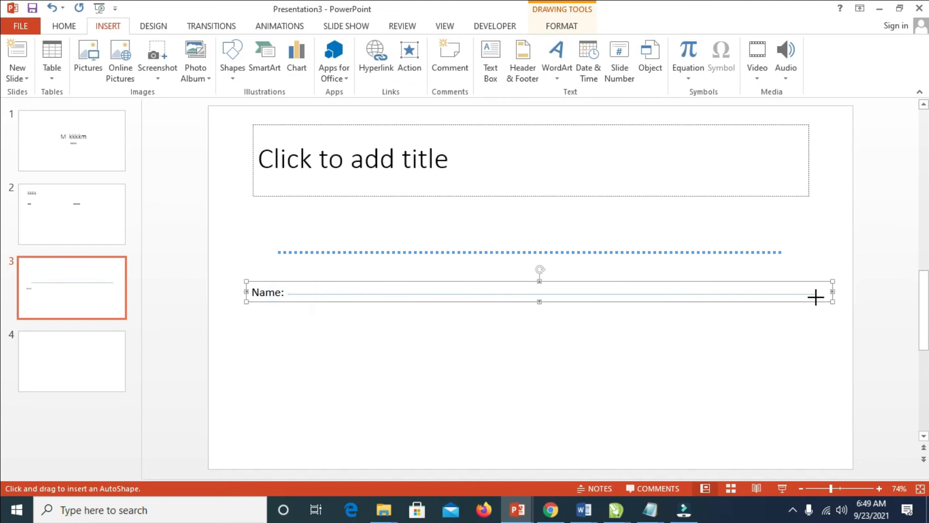
{"action": "mouse_move", "coordinate": [796, 299]}
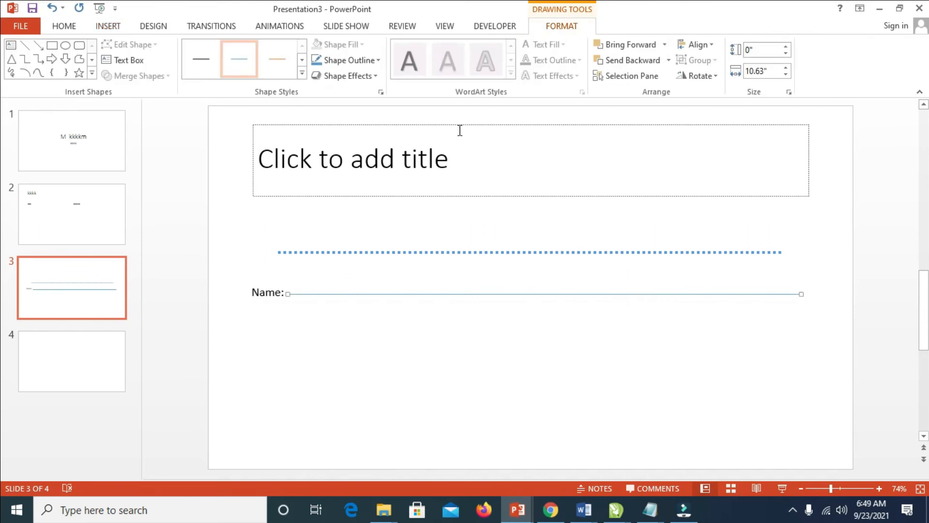
{"action": "left_click", "coordinate": [344, 60]}
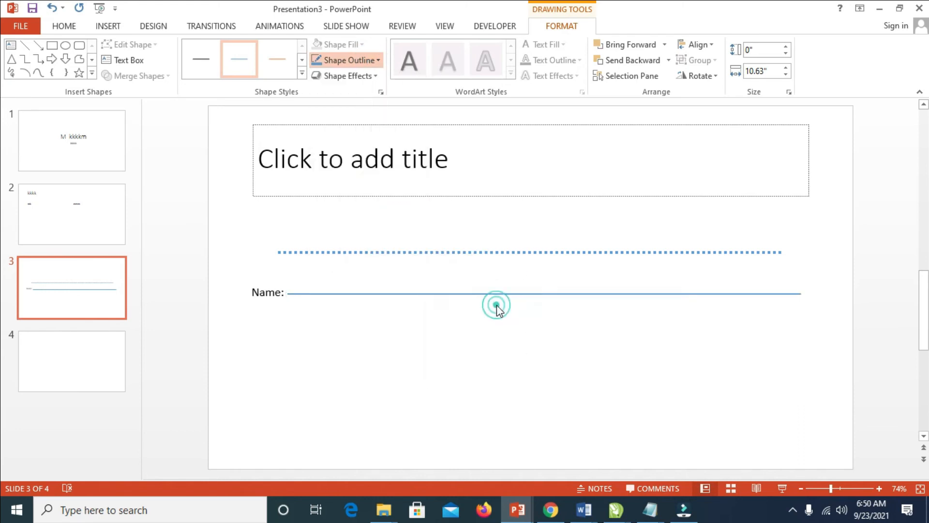
{"action": "left_click", "coordinate": [347, 60]}
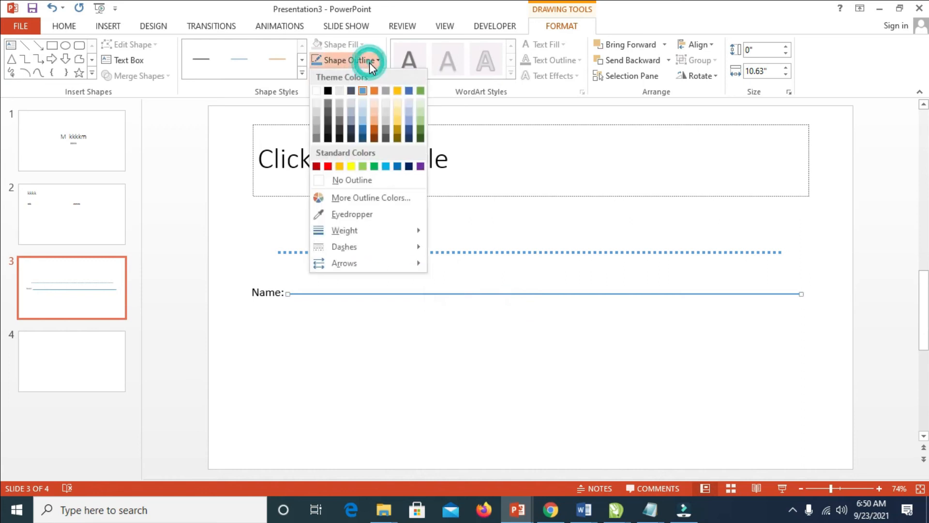
{"action": "mouse_move", "coordinate": [369, 214]}
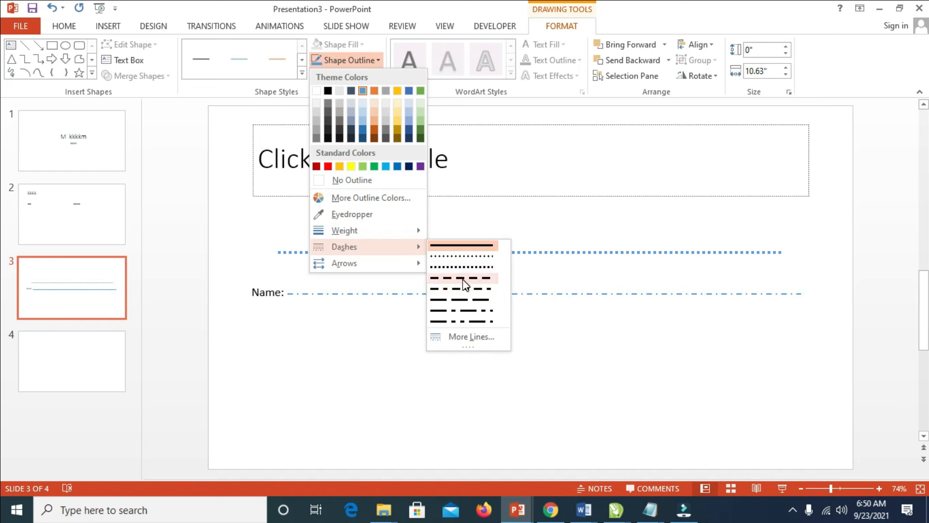
Give the line after 'Name:' the Dash outline style and reselect it
{"action": "left_click", "coordinate": [462, 289]}
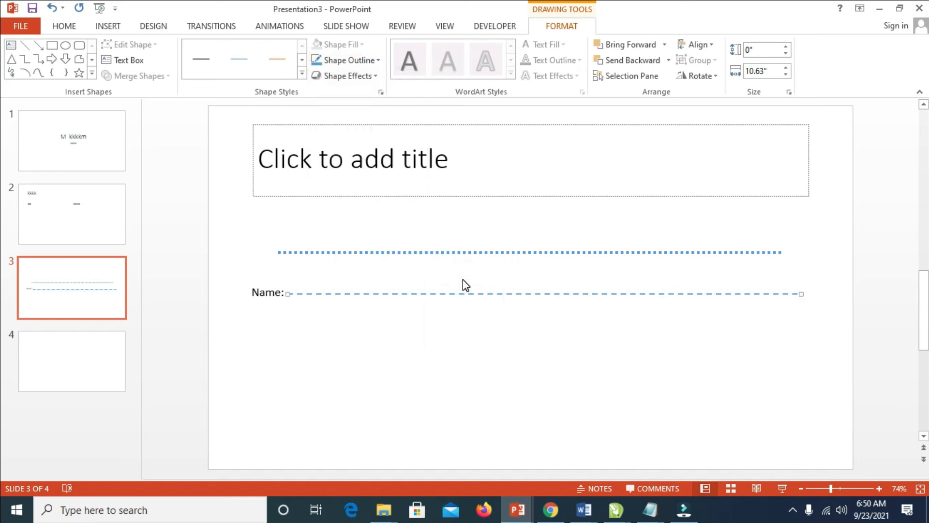
{"action": "left_click", "coordinate": [467, 347]}
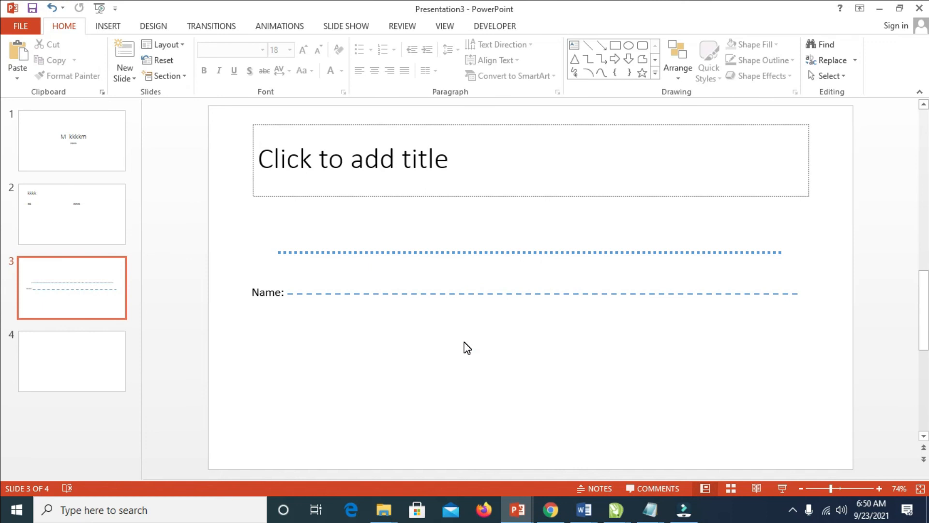
{"action": "left_click", "coordinate": [441, 292]}
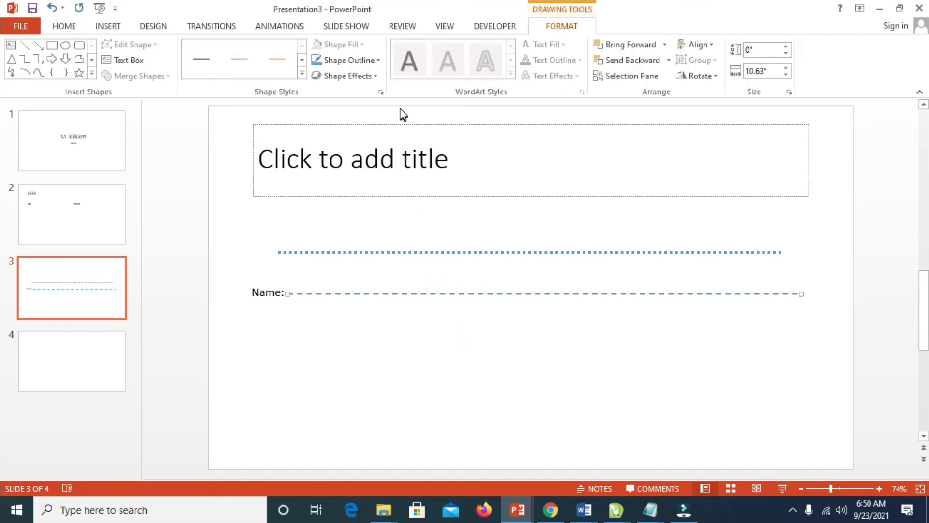
Colour the dashed fill-in line Green from the Standard Colors
{"action": "left_click", "coordinate": [349, 60]}
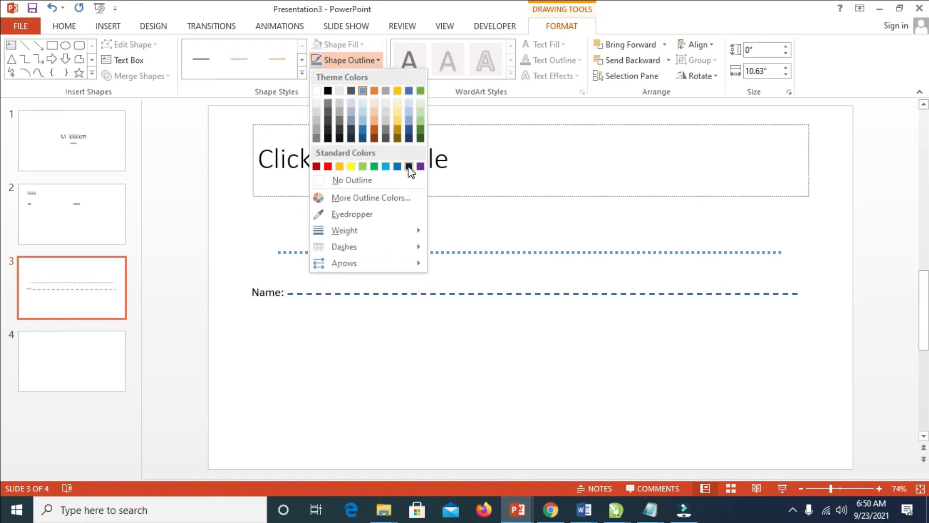
{"action": "left_click", "coordinate": [420, 91]}
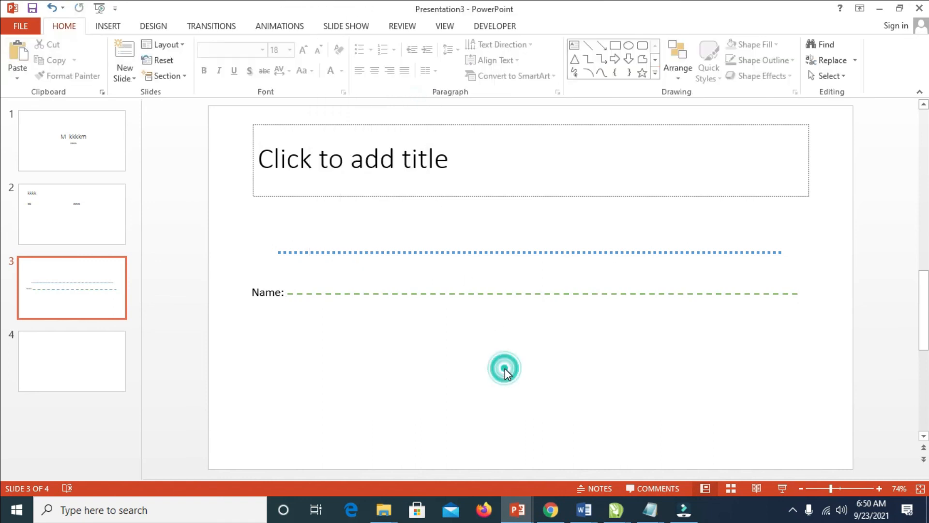
{"action": "left_click", "coordinate": [504, 368]}
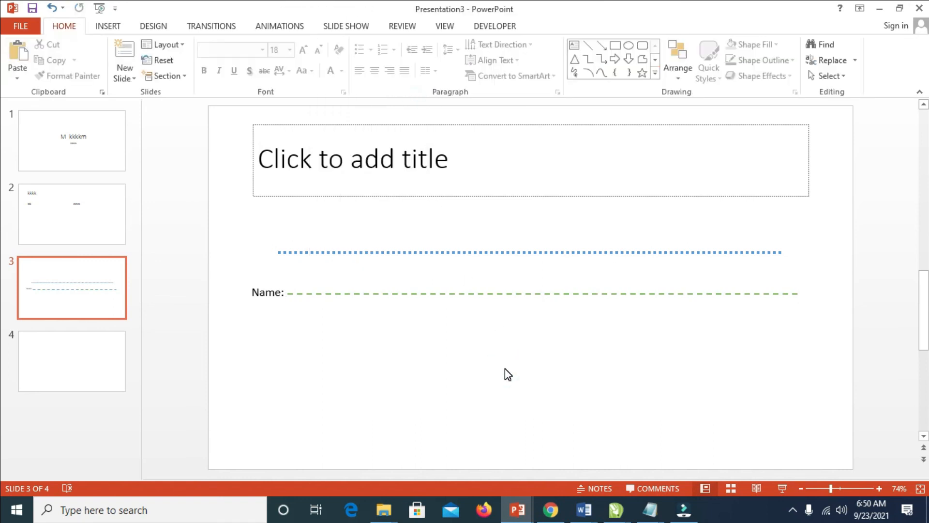